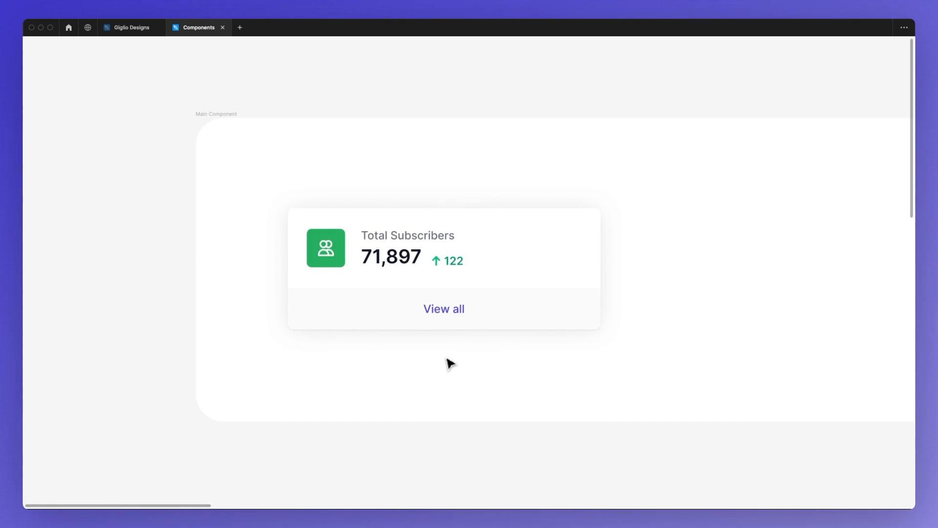
- Select the main Stat card component on the canvas
left_click(444, 268)
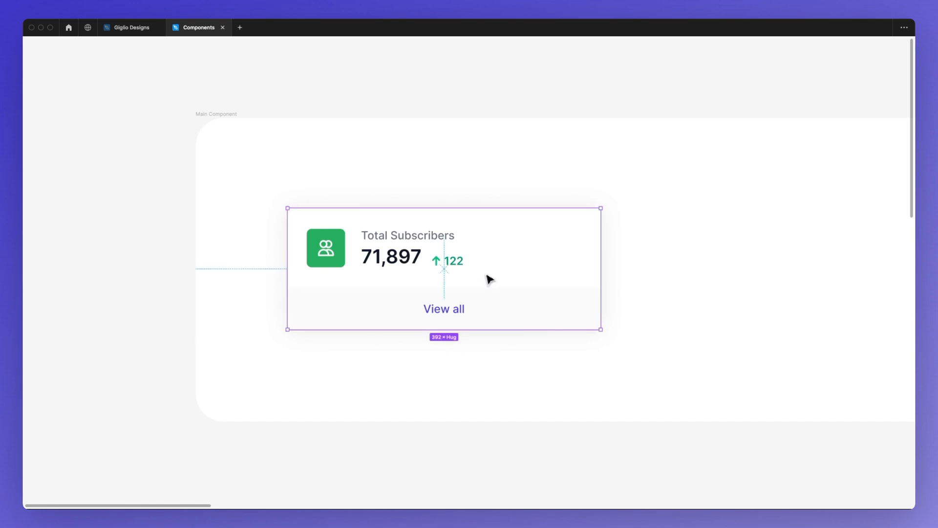
key("cmd+.")
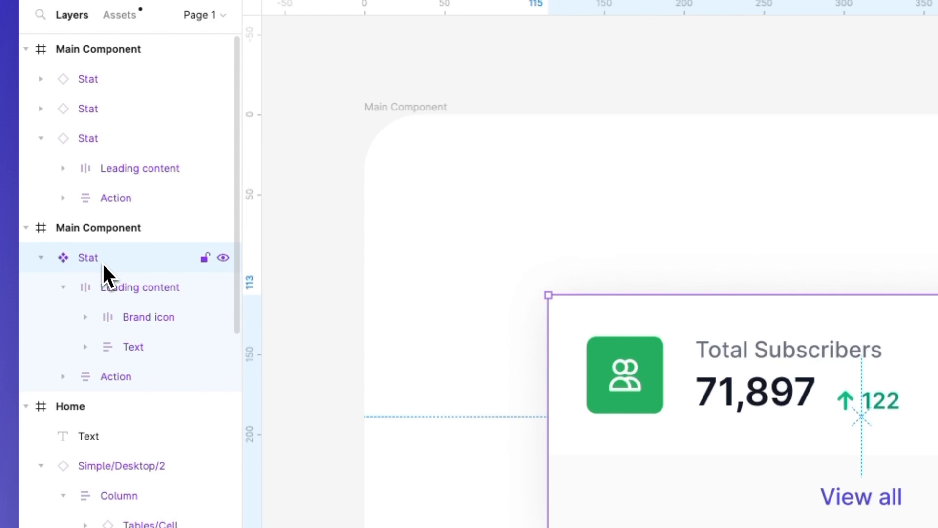
mouse_move(75, 273)
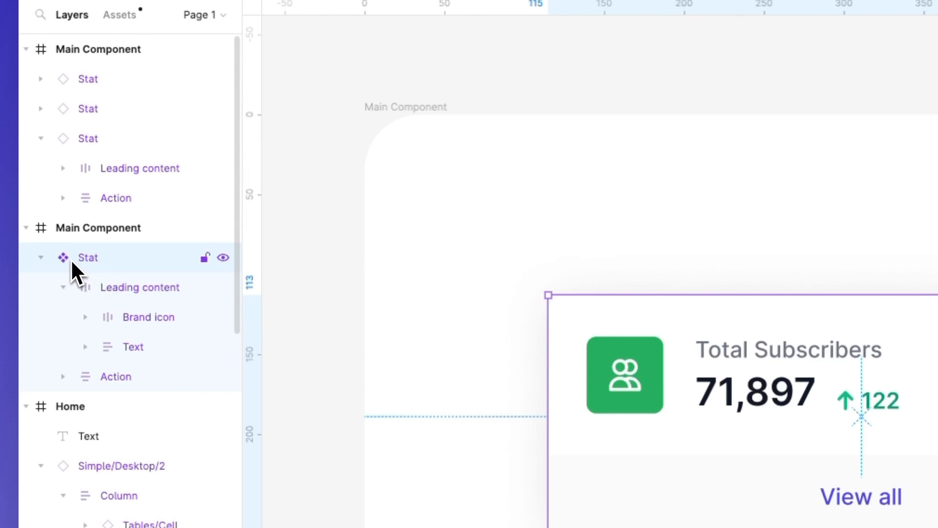
mouse_move(75, 276)
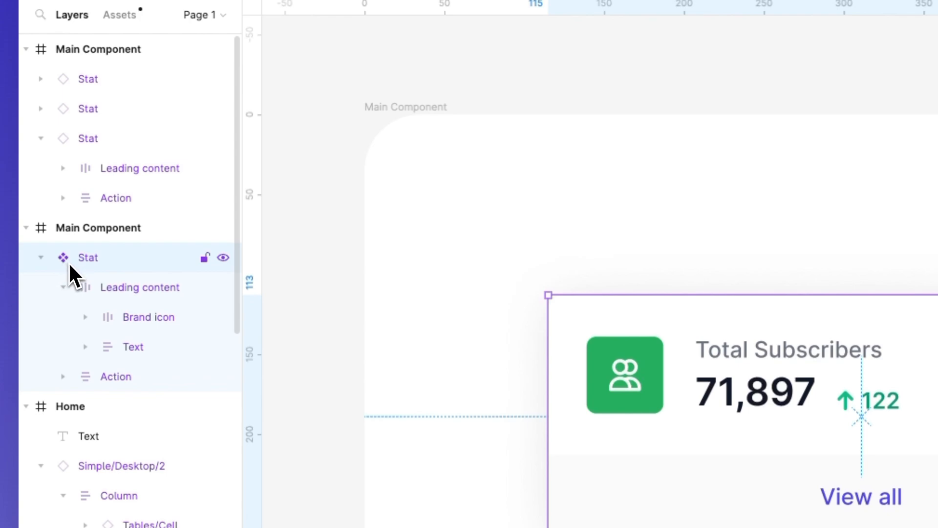
mouse_move(96, 276)
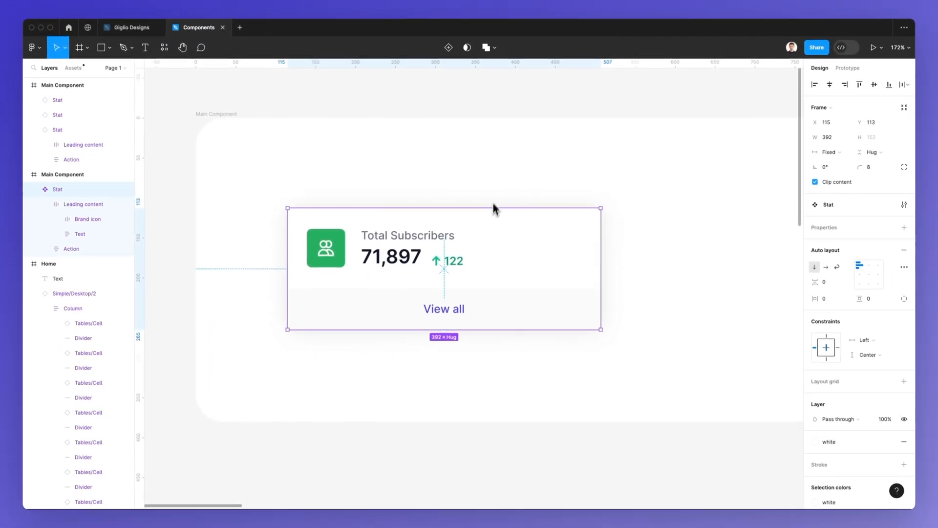
mouse_move(500, 193)
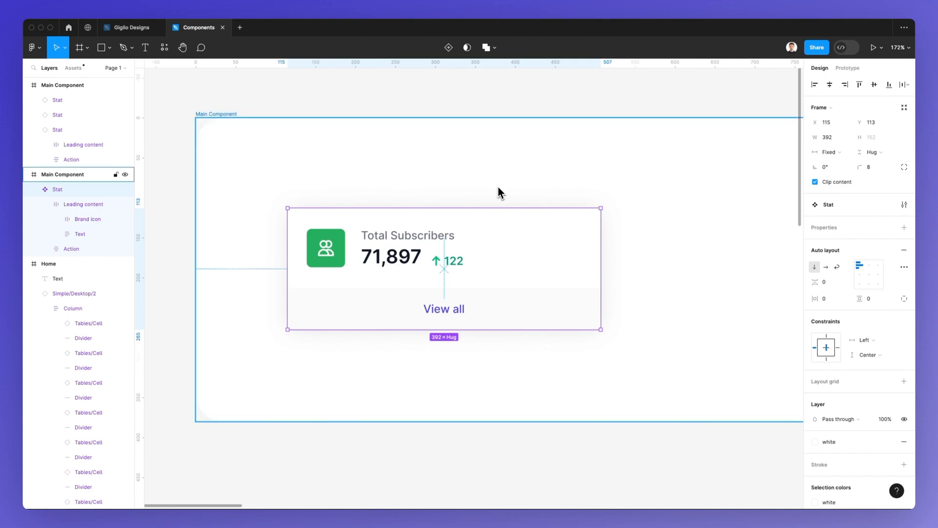
- Copy and paste the Stat card as an instance offset to the right of the original
key("cmd+c")
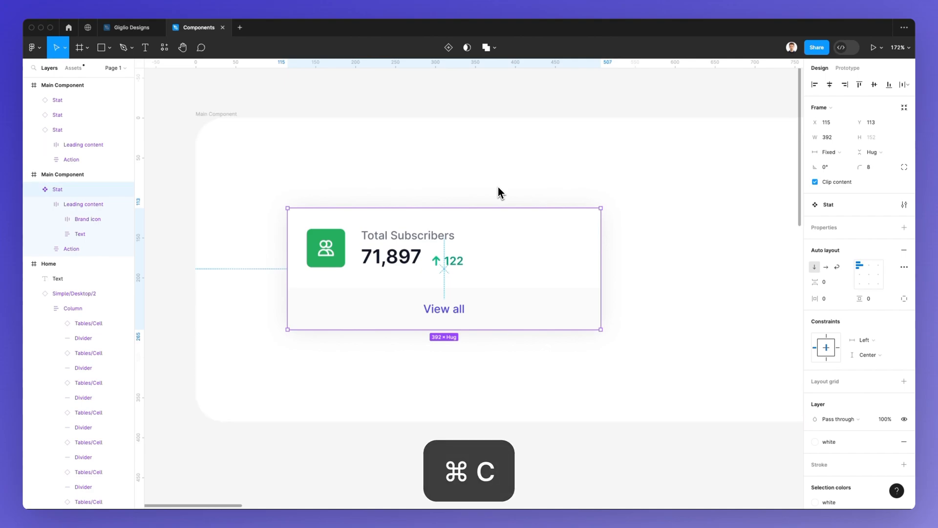
key("cmd+v")
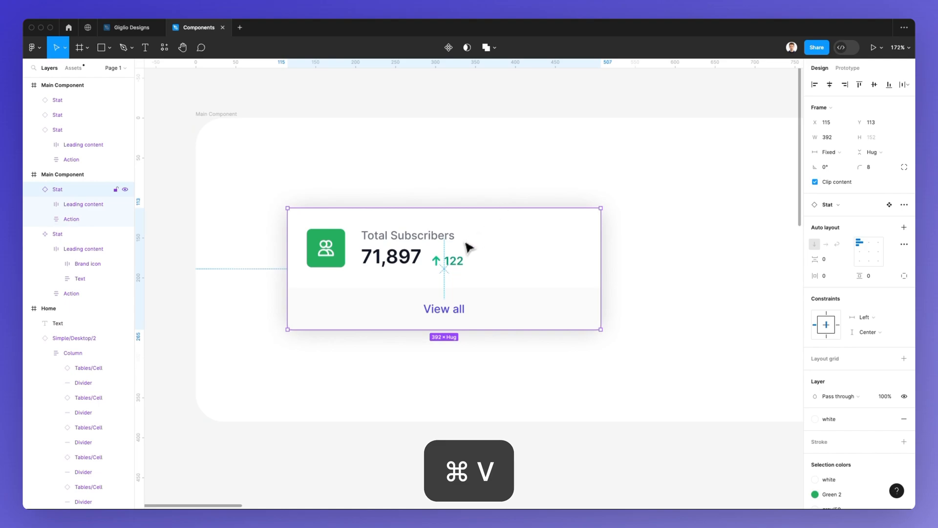
key("cmd+v")
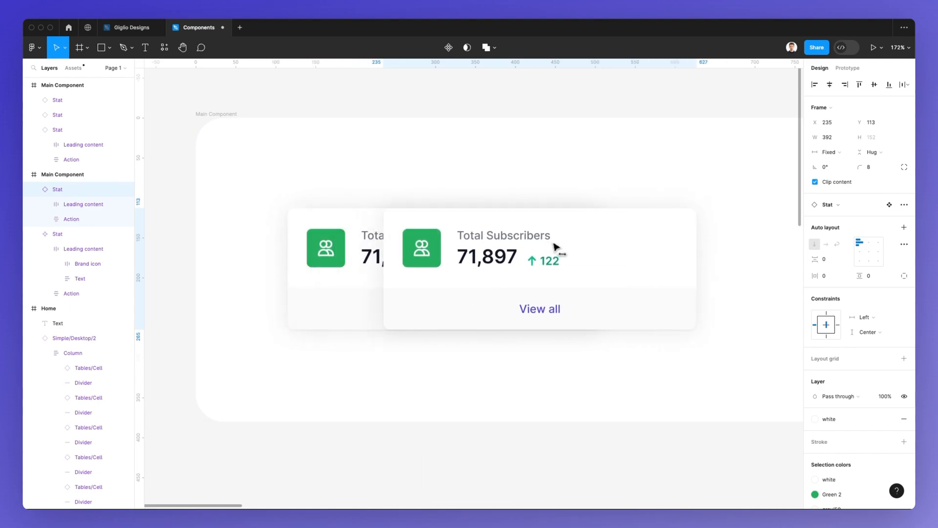
key("cmd+z")
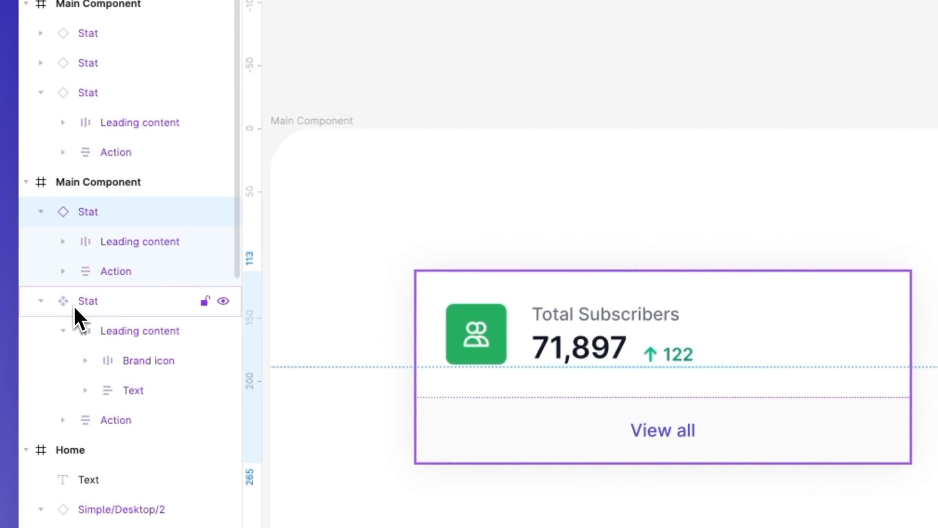
- Recolour the main component's Brand icon to Orange, then Yellow, so both cards show yellow icons
left_click(87, 211)
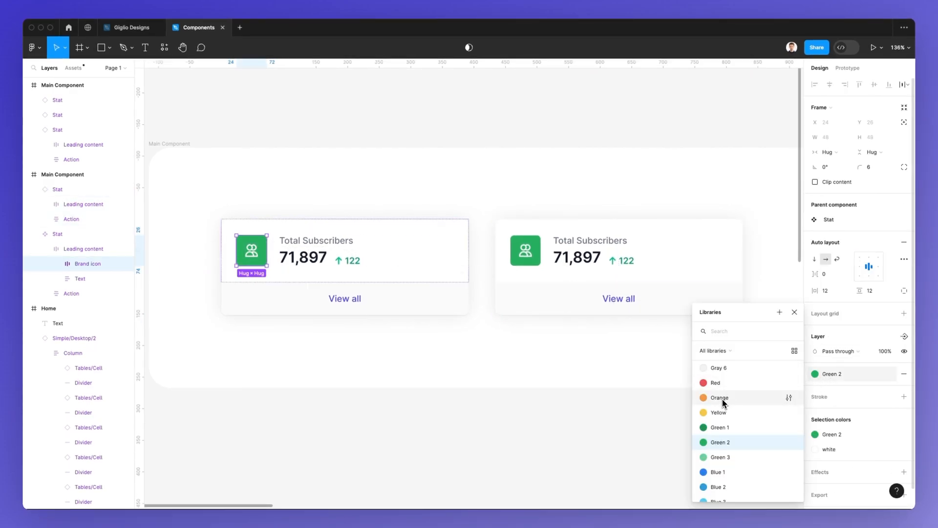
left_click(718, 398)
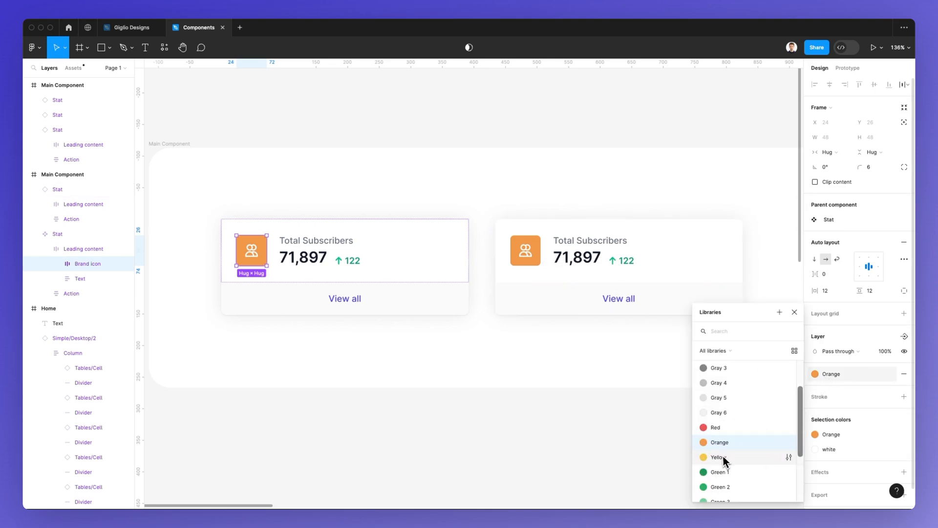
left_click(720, 458)
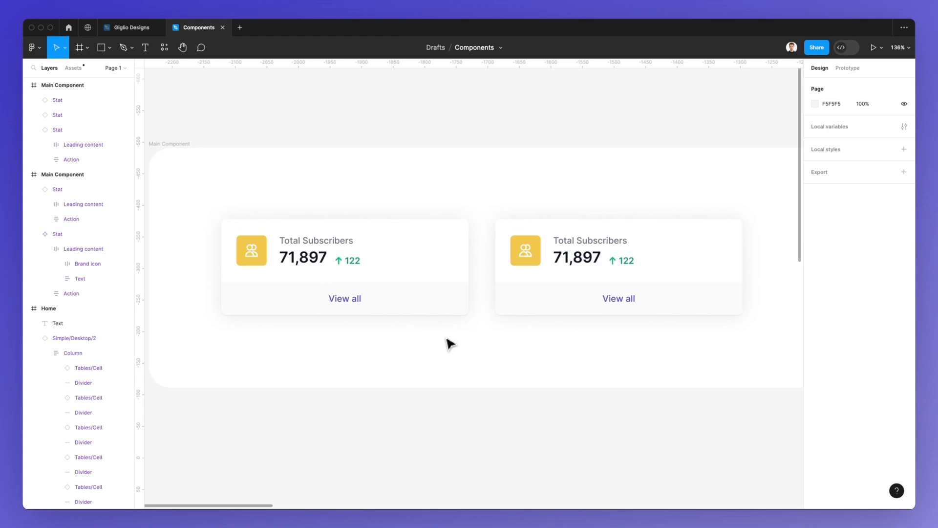
left_click(618, 265)
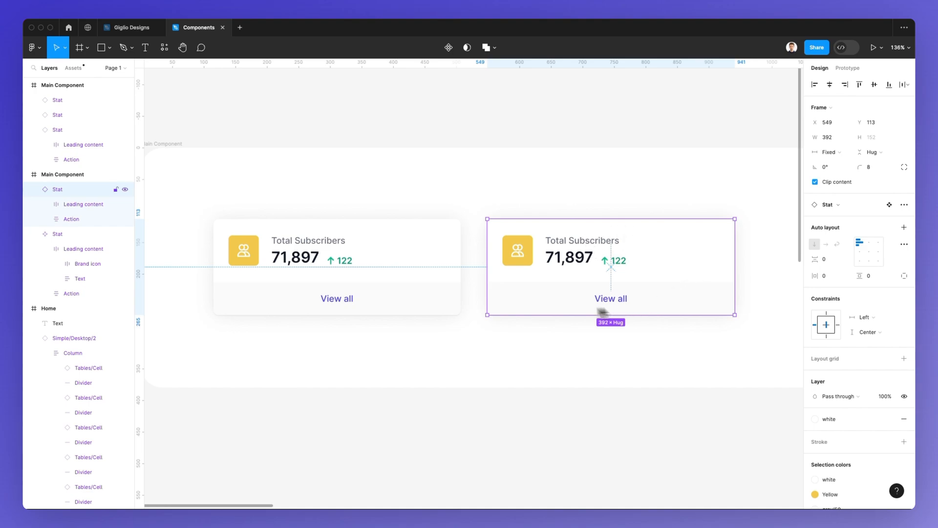
- Detach the copied card, then set the main card's Brand icon fill to Red so the copy stays yellow
left_click(58, 234)
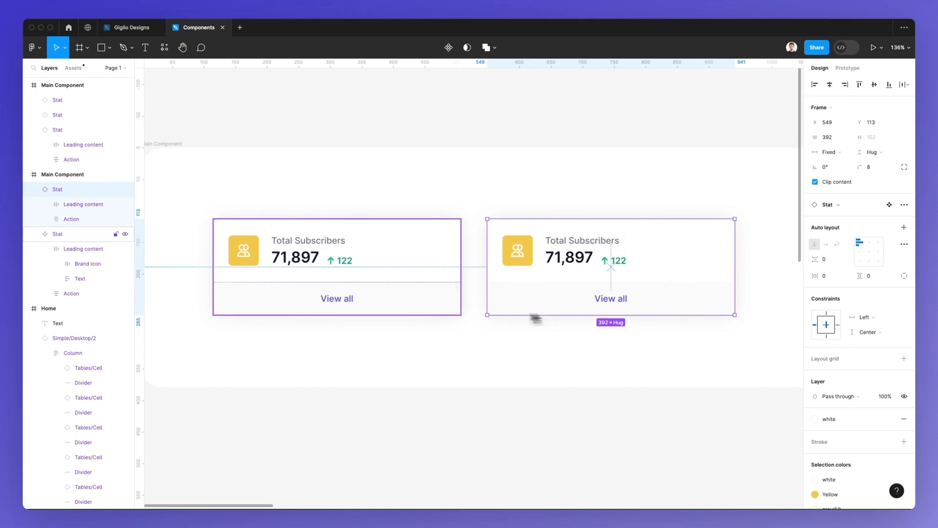
mouse_move(335, 324)
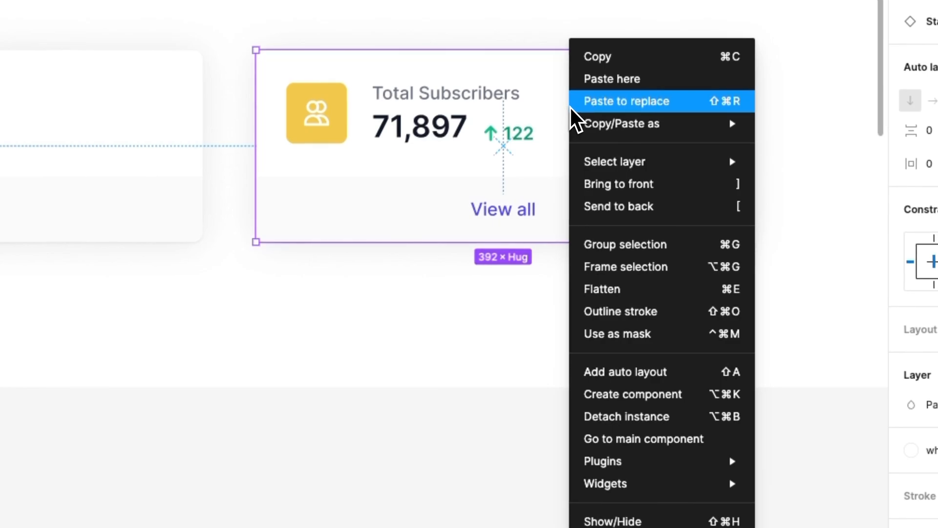
mouse_move(659, 417)
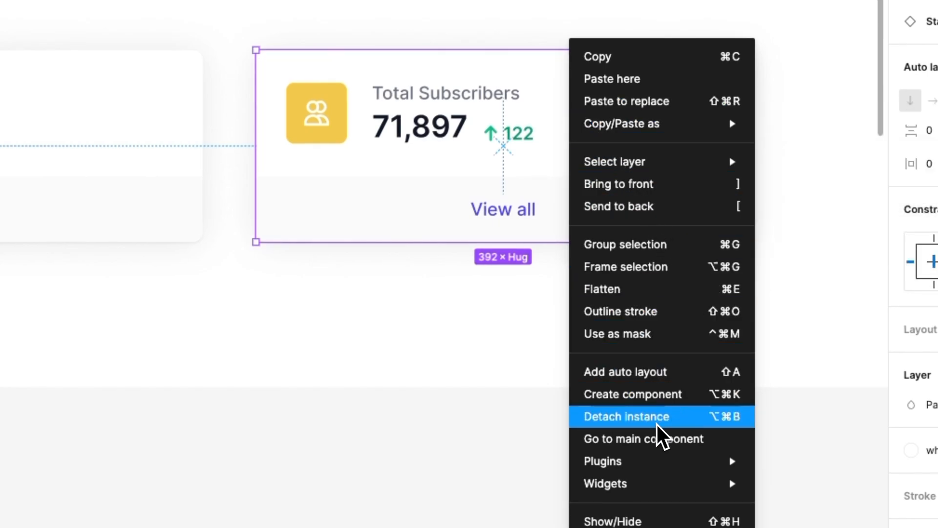
left_click(626, 417)
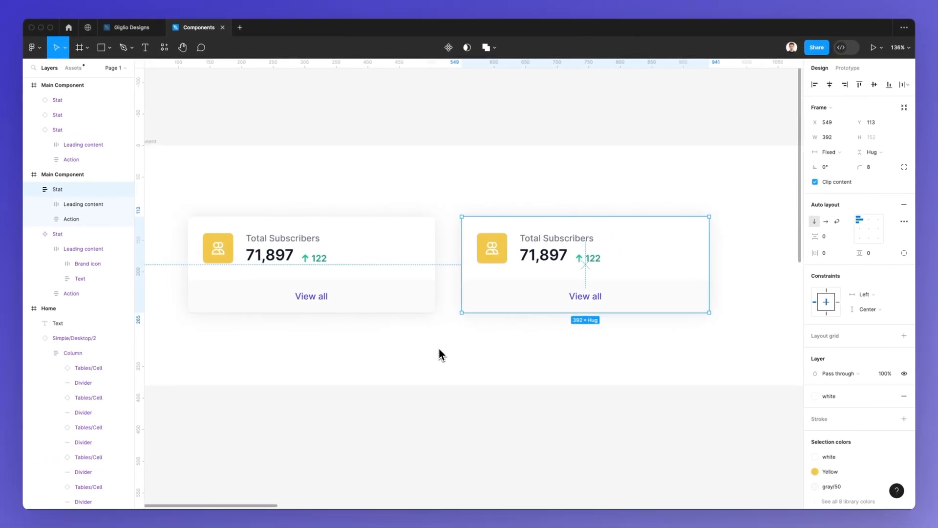
left_click(216, 248)
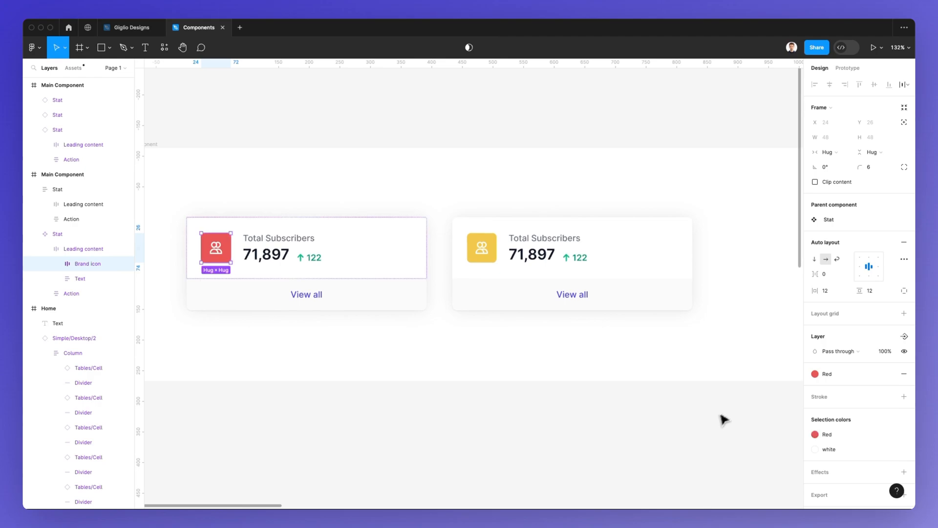
left_click(816, 373)
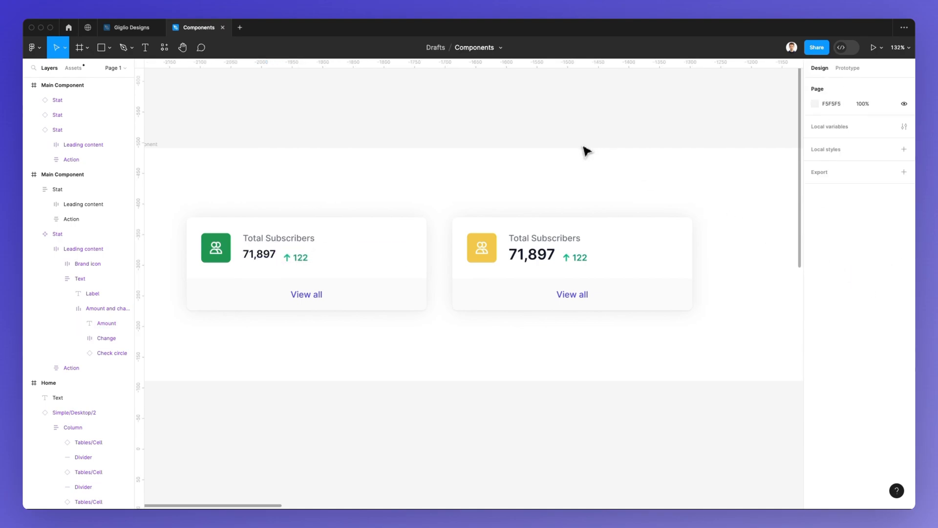
- Undo the red fill back to green, then copy and paste the row of three Stat cards
key("cmd+z")
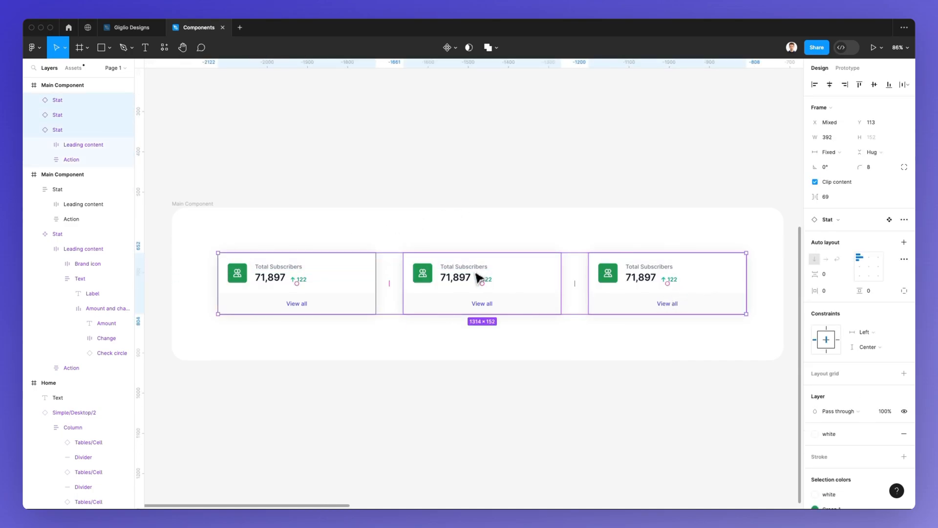
key("cmd+v")
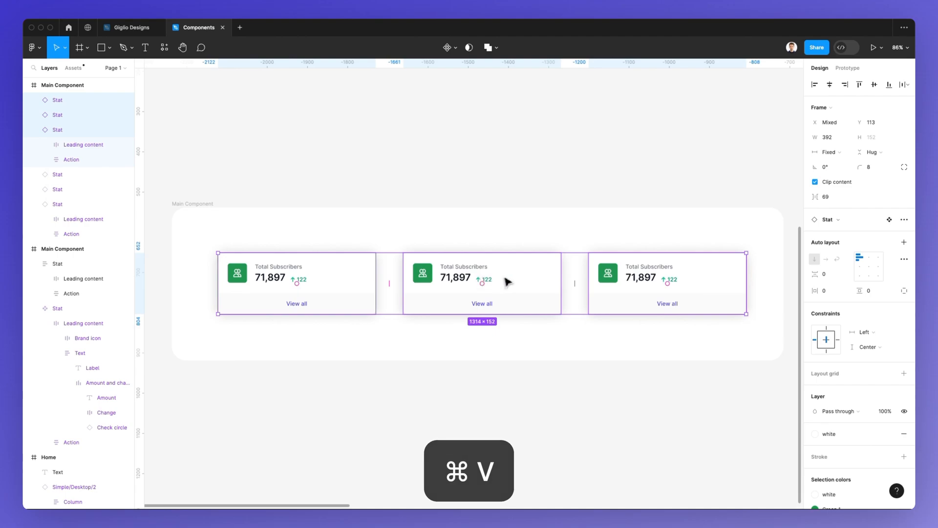
key("cmd+v")
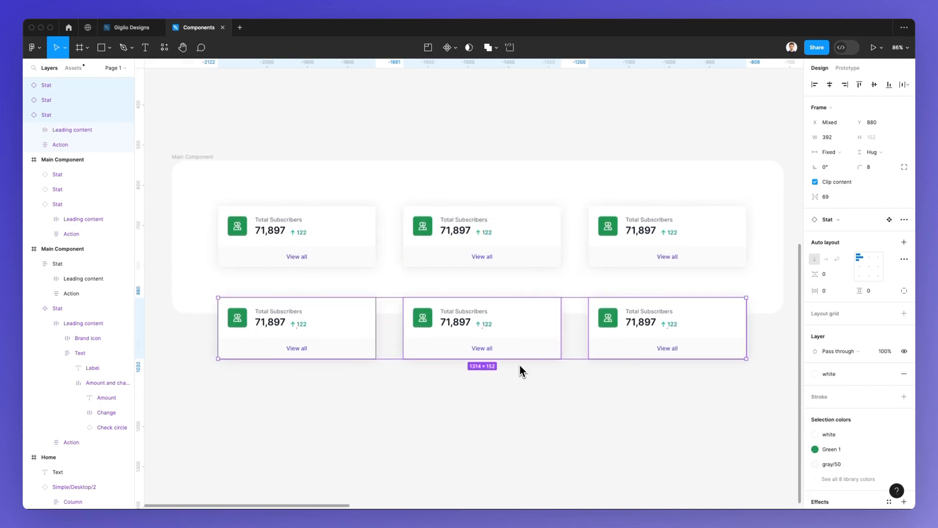
- Choose Detach instance from the right-click menu on the pasted row of three cards
right_click(482, 329)
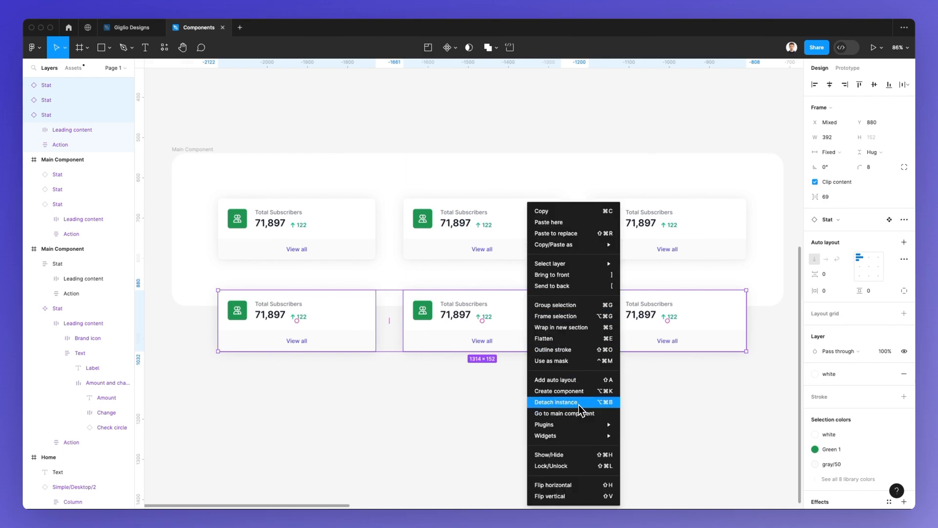
left_click(555, 402)
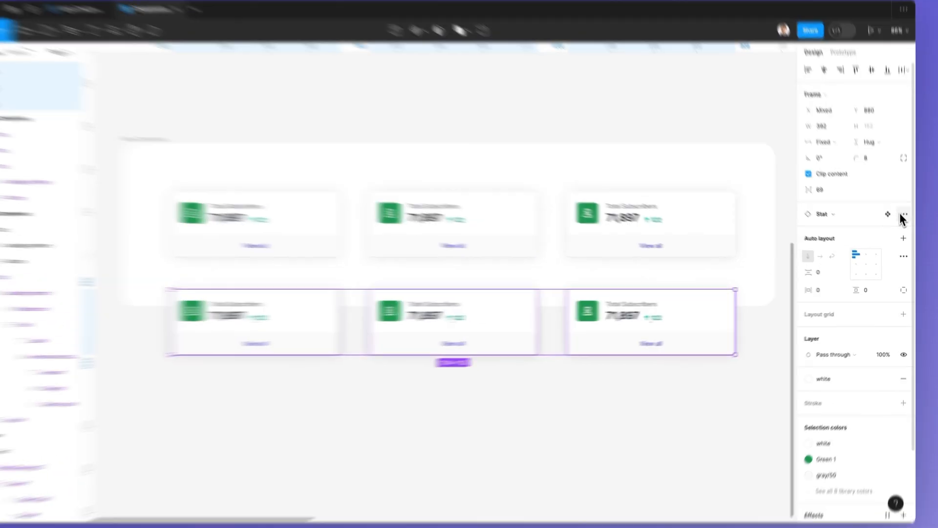
- Detach the three pasted cards via the Design panel's instance options
left_click(903, 214)
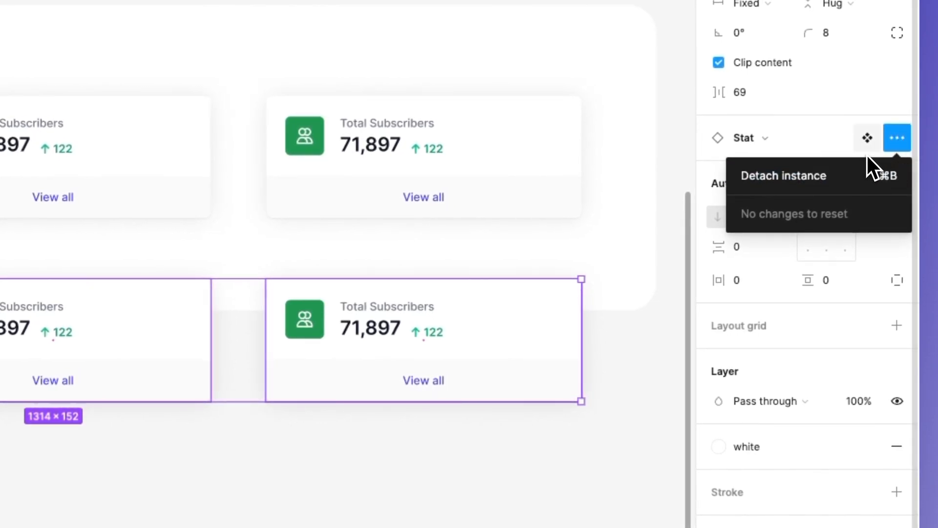
mouse_move(787, 161)
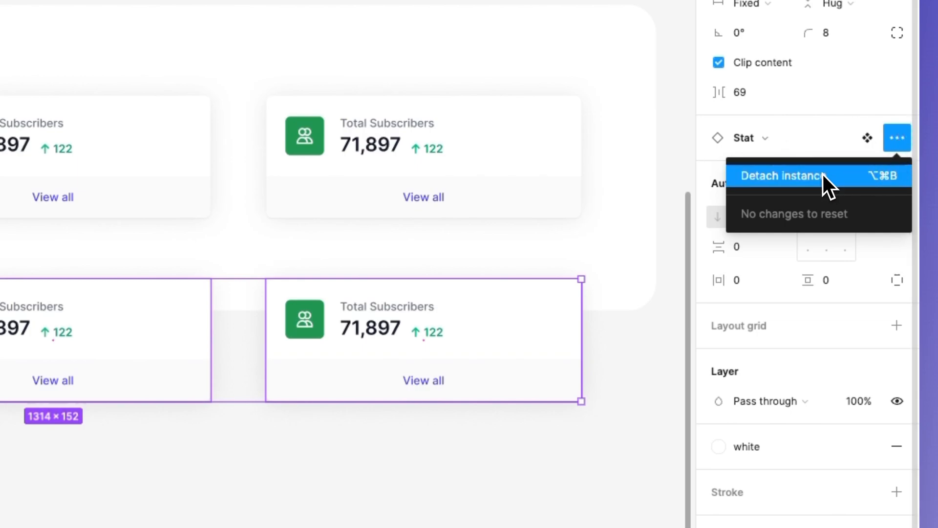
left_click(780, 175)
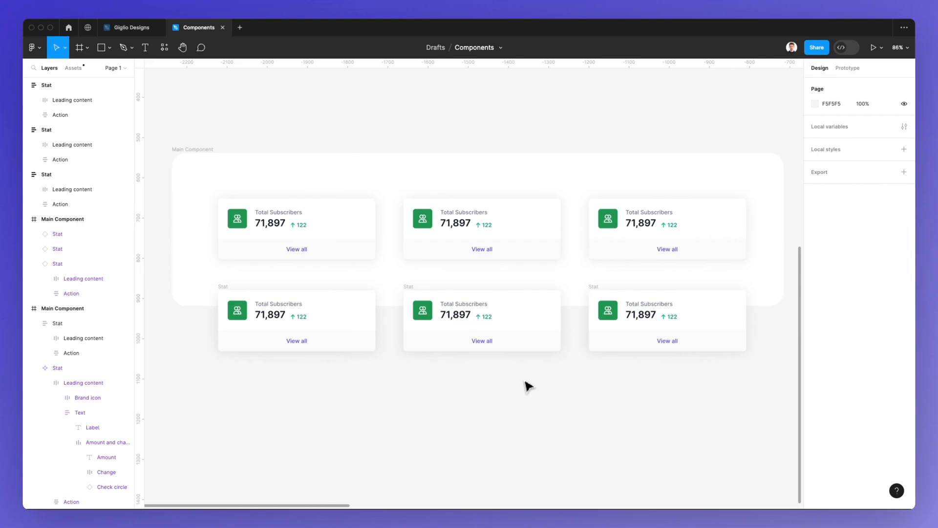
mouse_move(214, 123)
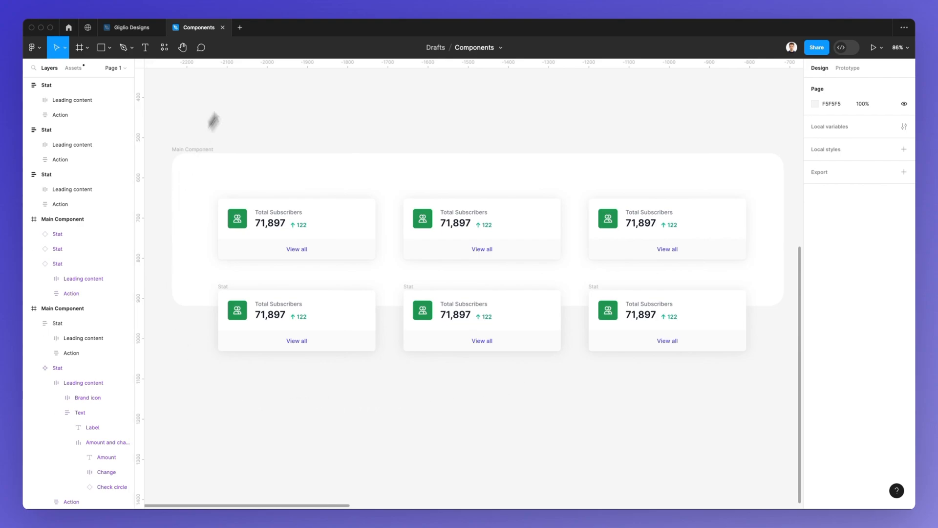